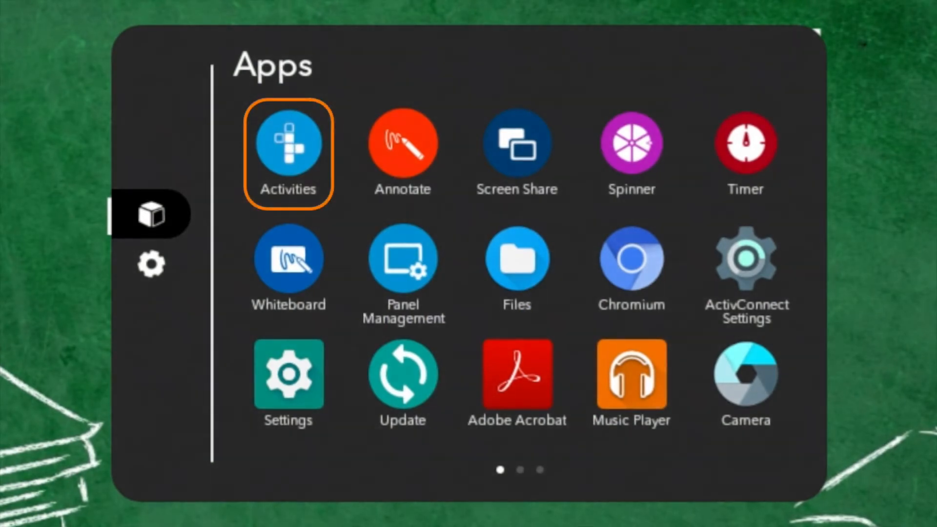
Launch the Activities app from the Locker Apps grid.
{"action": "left_click", "coordinate": [287, 143]}
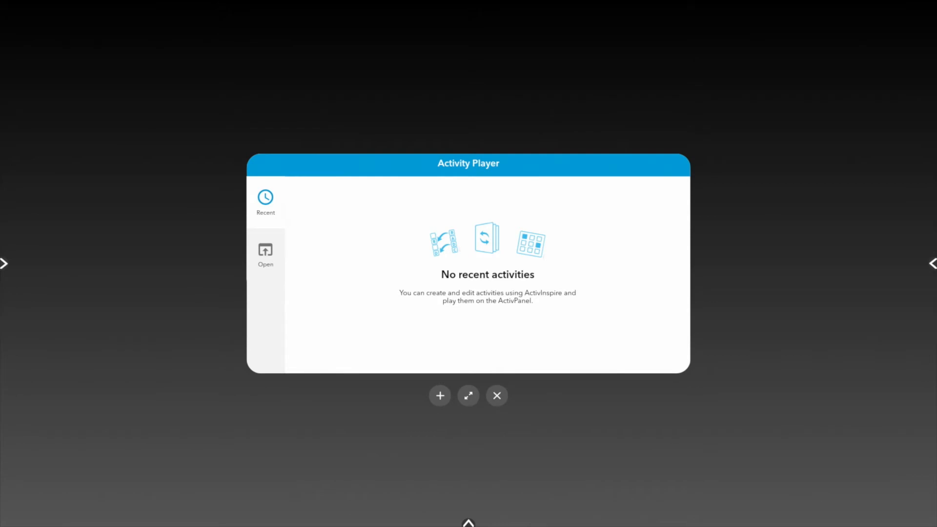
Maximize the Activity Player to full screen and browse for an activity file.
{"action": "left_click", "coordinate": [468, 396]}
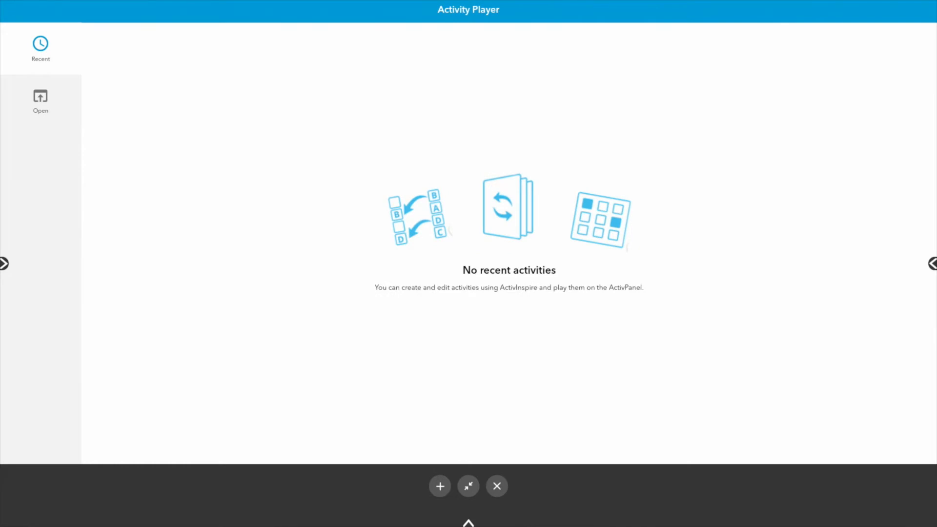
{"action": "left_click", "coordinate": [469, 486]}
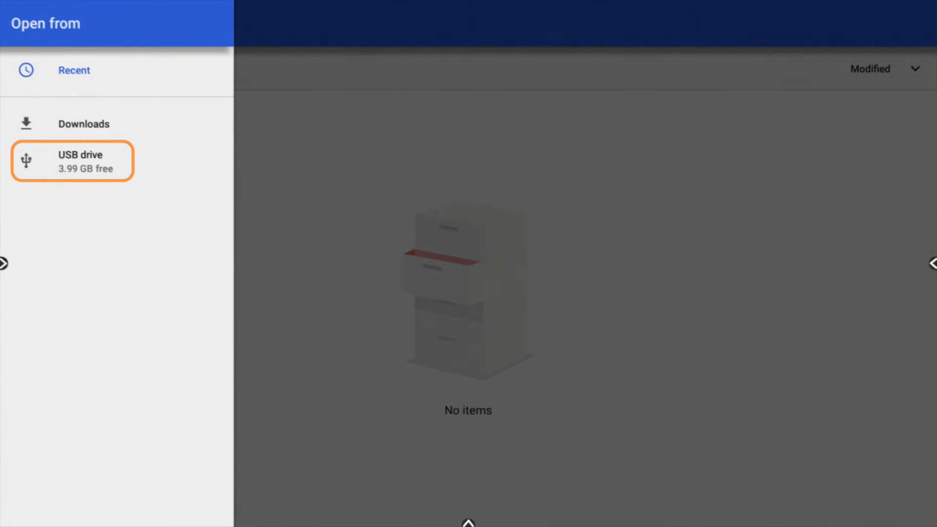
Choose the USB drive as the source and load the solar-system Labeled Diagram activity.
{"action": "left_click", "coordinate": [72, 160]}
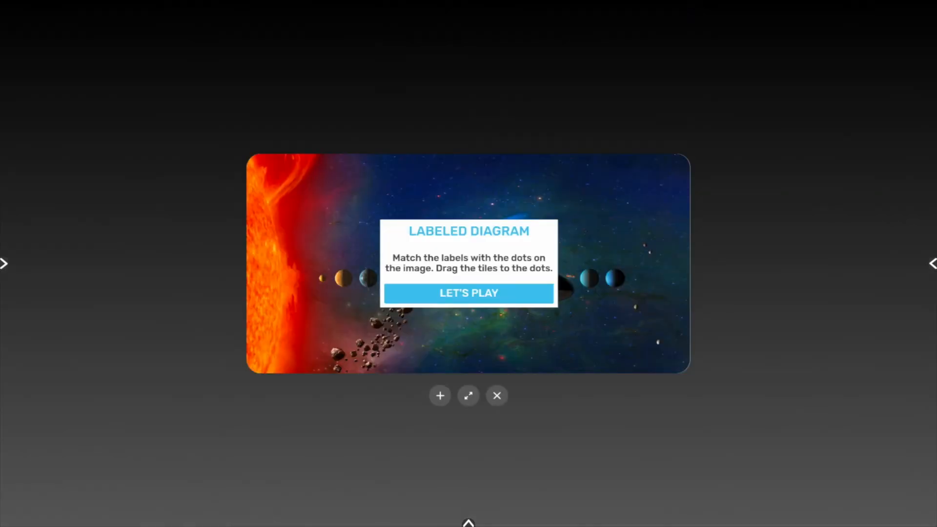
Start the solar-system Labeled Diagram with LET'S PLAY, opening a space Matching game too.
{"action": "left_click", "coordinate": [468, 293]}
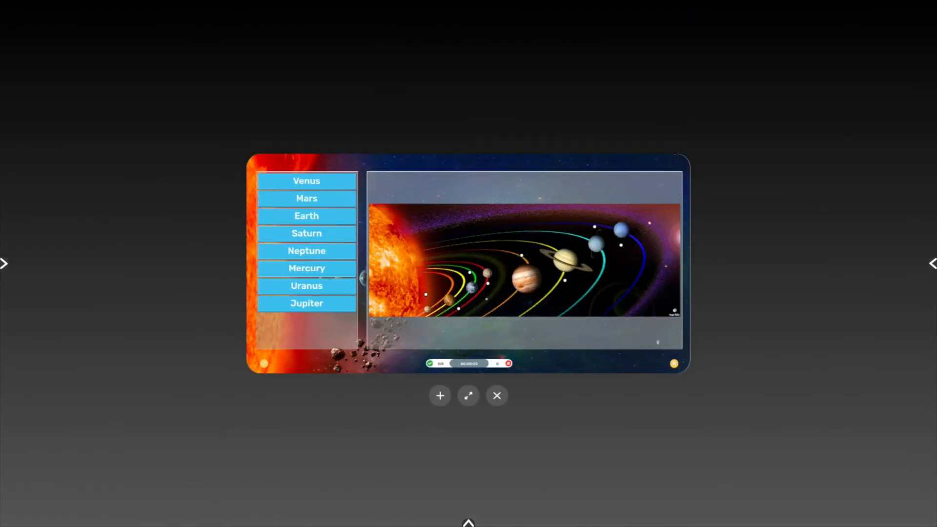
{"action": "left_click", "coordinate": [468, 395]}
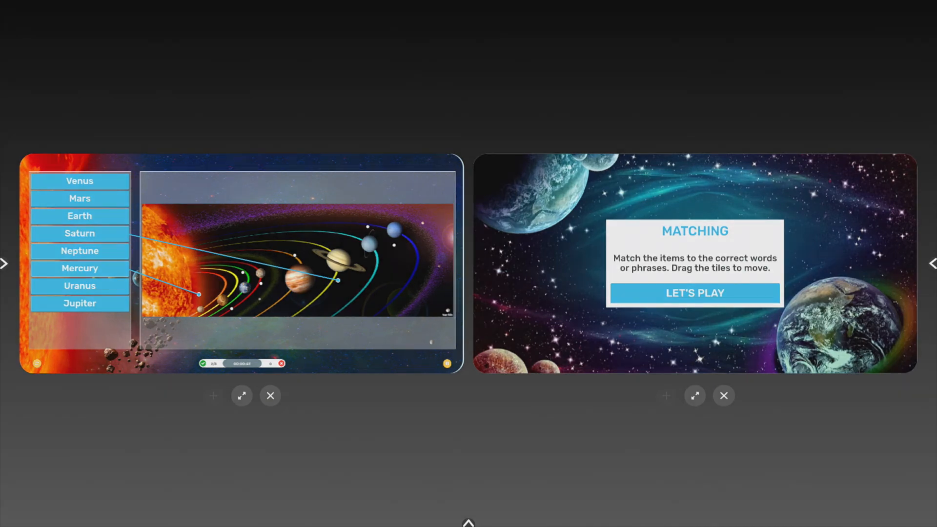
Start the Matching game, match Earth to 'Third planet from sun', then close it.
{"action": "left_click", "coordinate": [694, 293]}
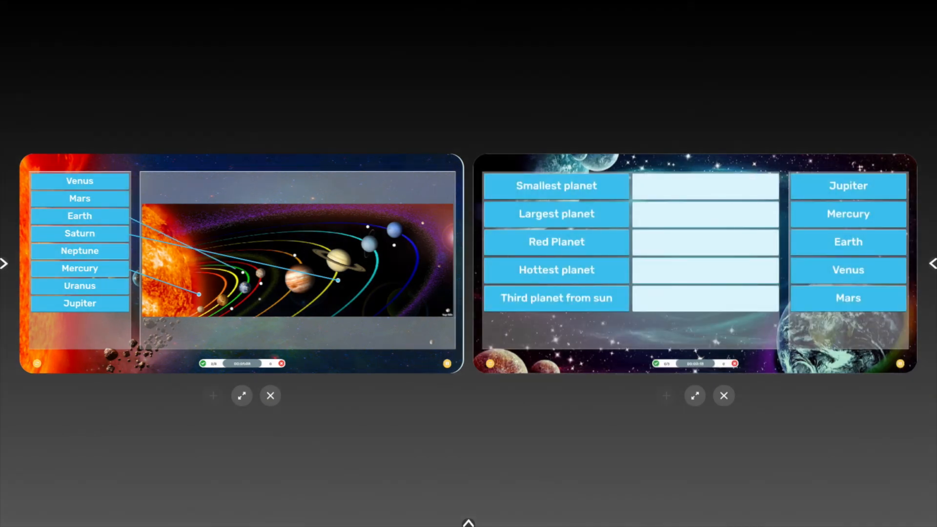
{"action": "left_click_drag", "start_coordinate": [847, 242], "coordinate": [702, 296]}
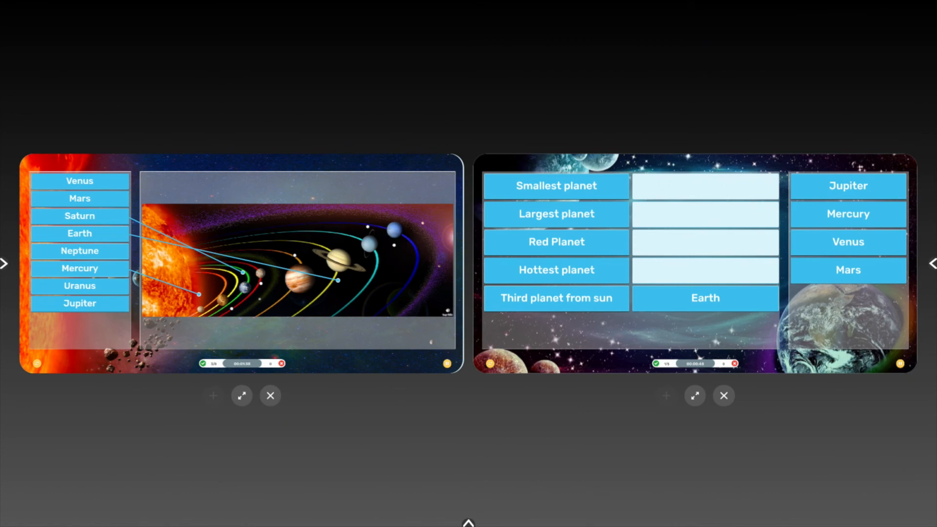
{"action": "left_click", "coordinate": [723, 396]}
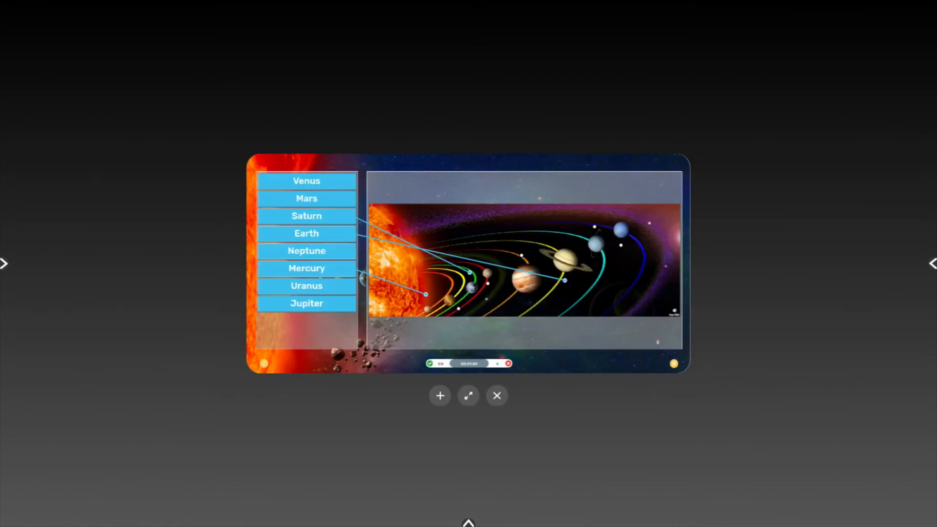